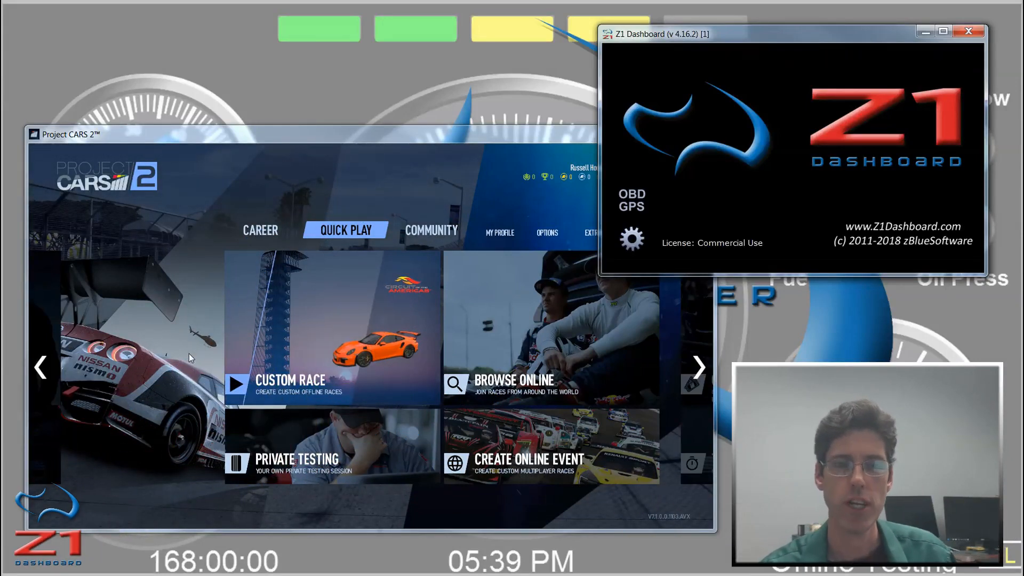
mouse_move(296, 303)
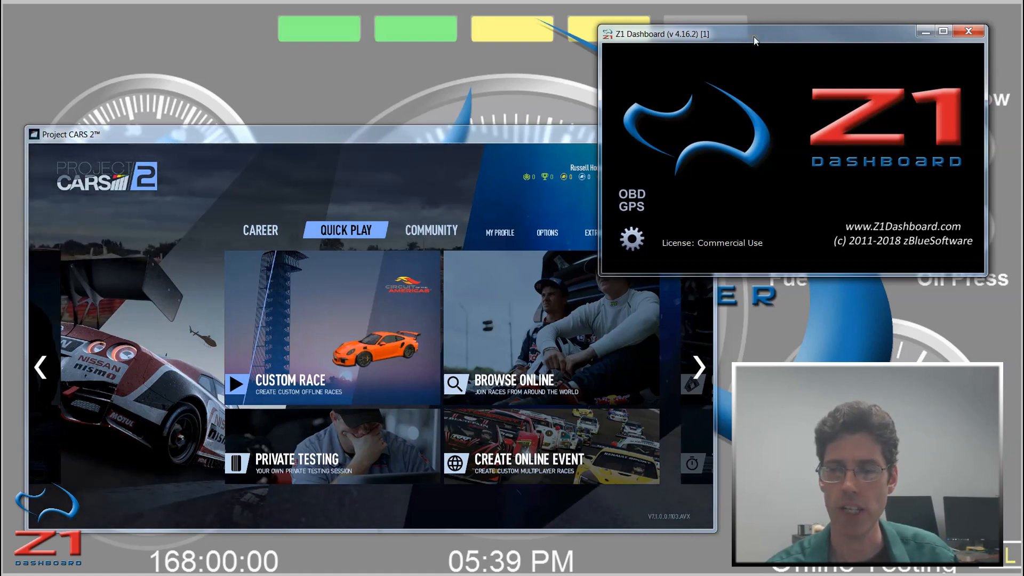
mouse_move(743, 73)
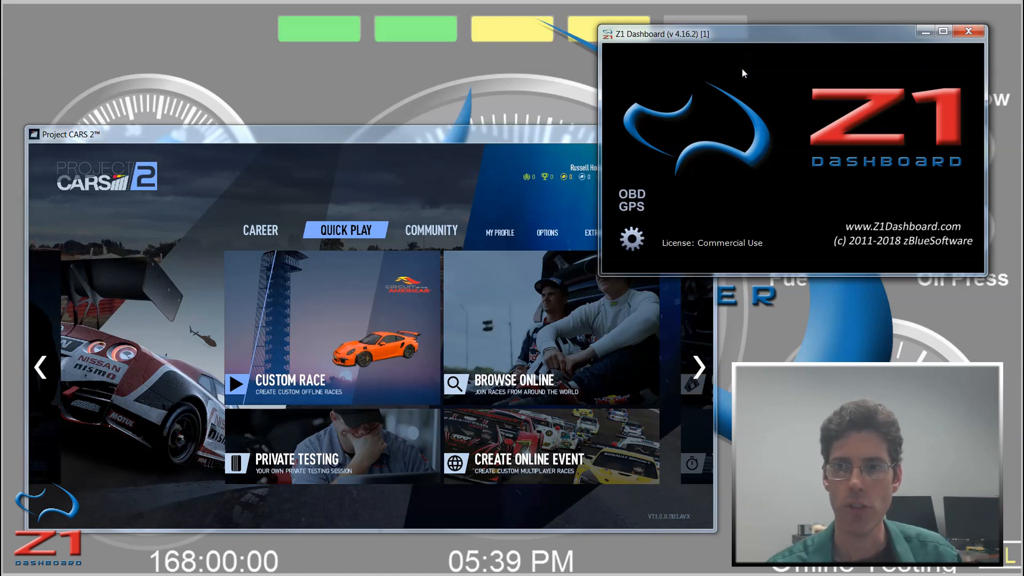
- Select and enable Project Cars 2 UDP in Z1 Dashboard's network settings, then confirm
click(631, 238)
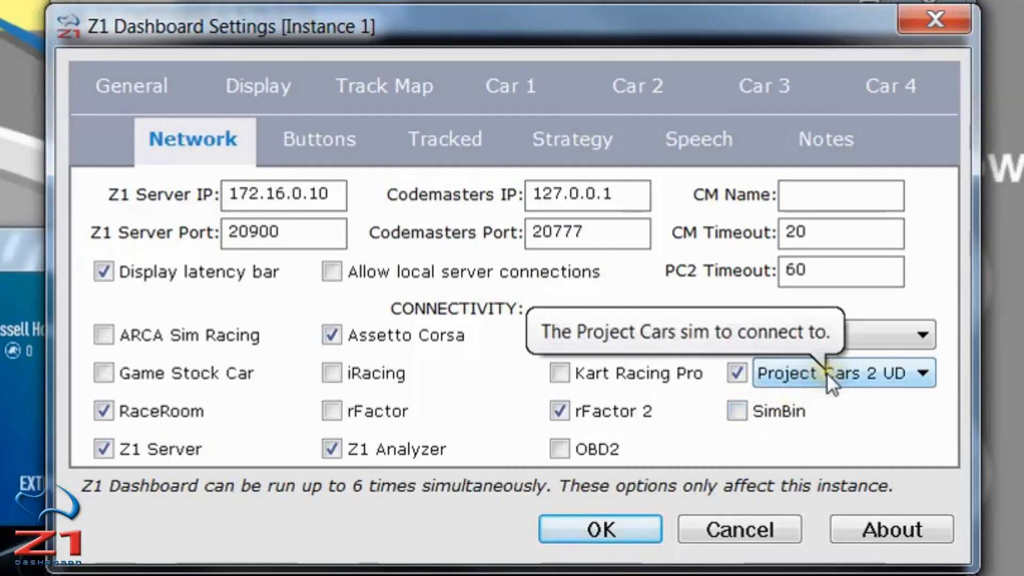
click(921, 372)
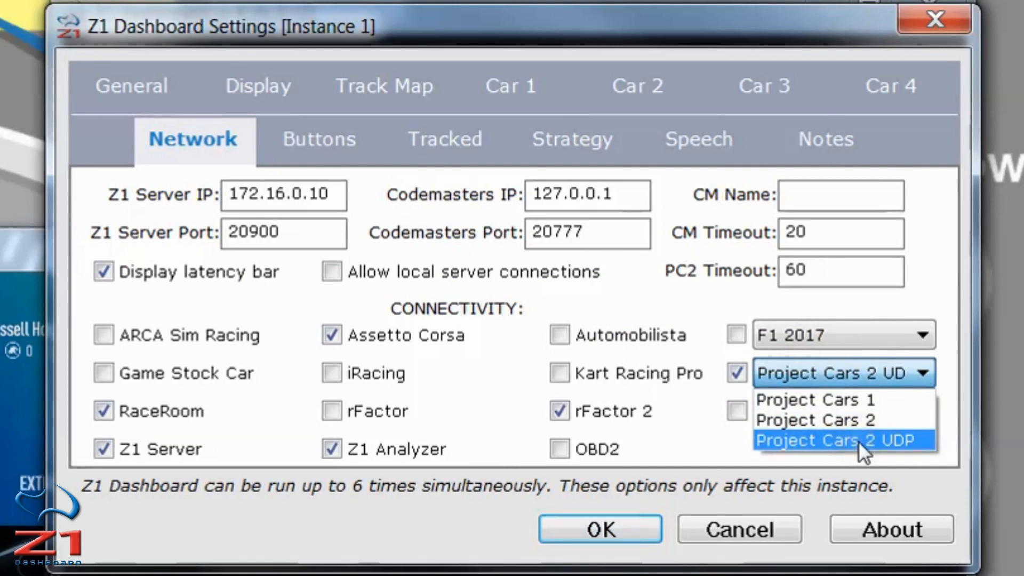
click(836, 440)
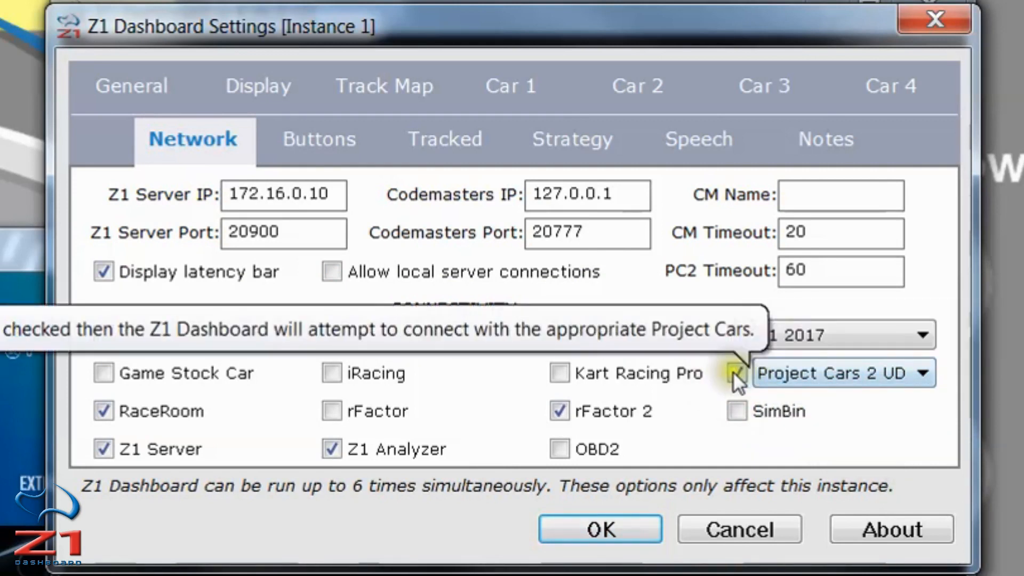
click(736, 373)
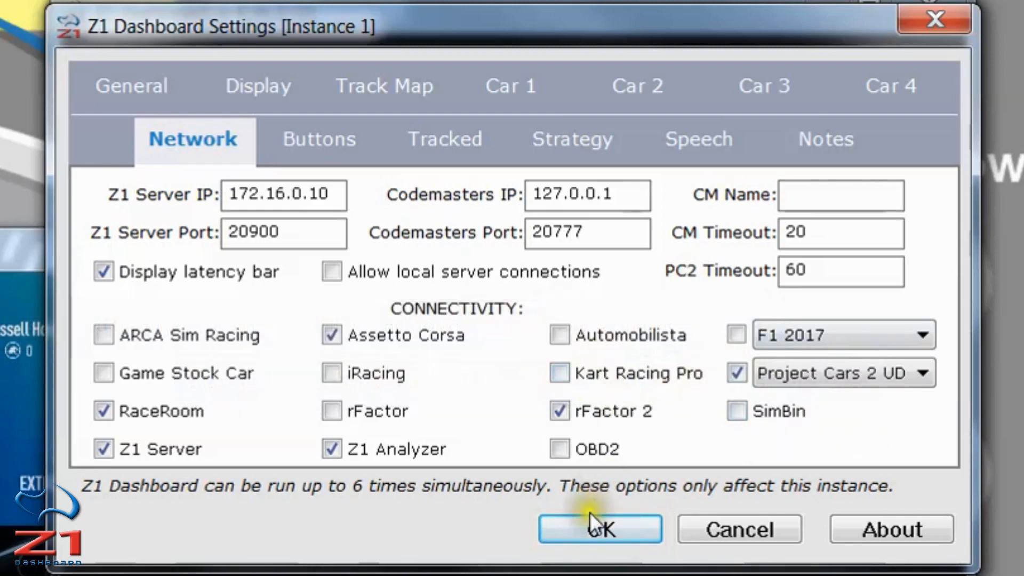
click(599, 529)
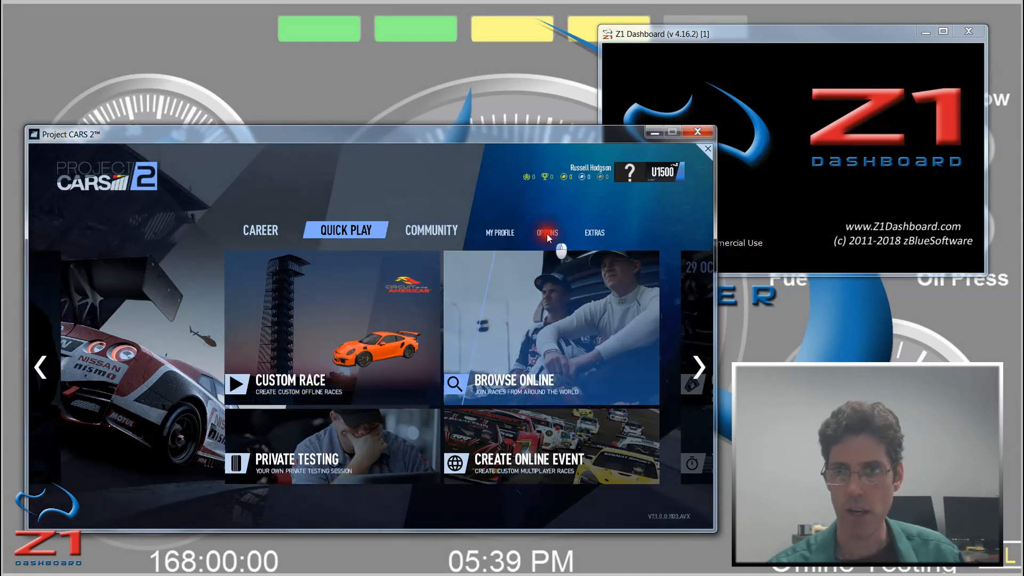
- Open the System tile under Project CARS 2's Options
click(547, 233)
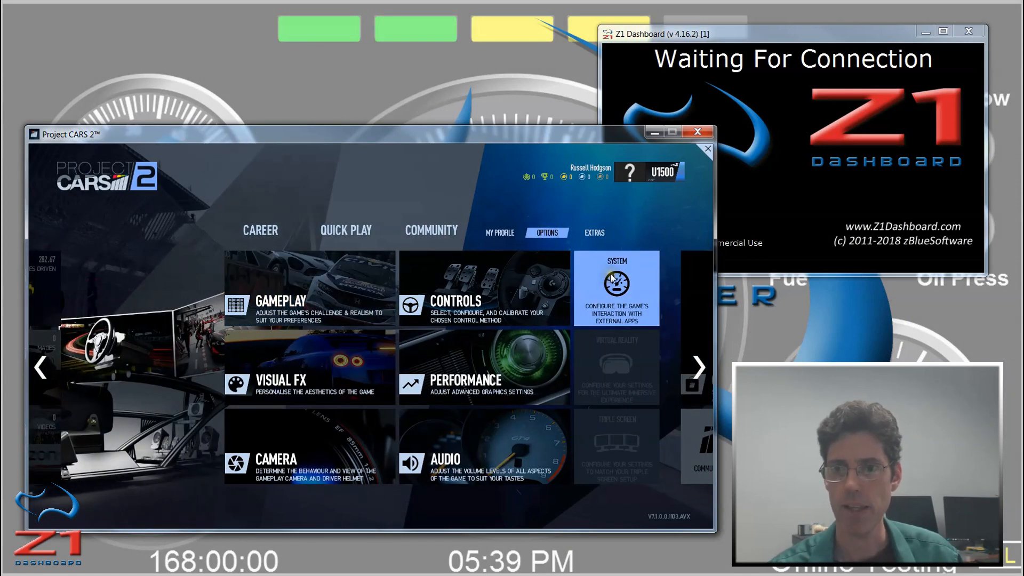
click(614, 287)
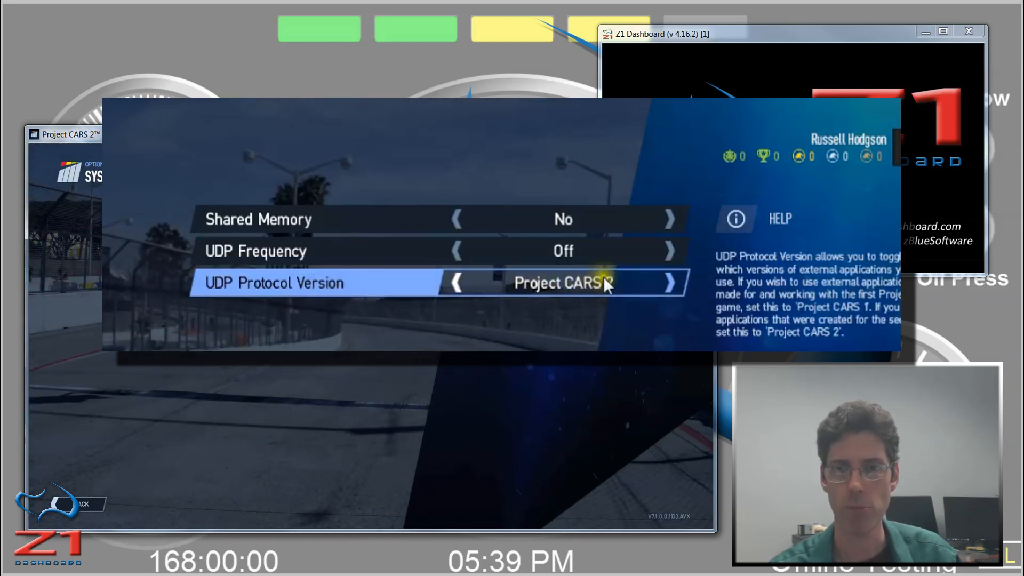
mouse_move(411, 261)
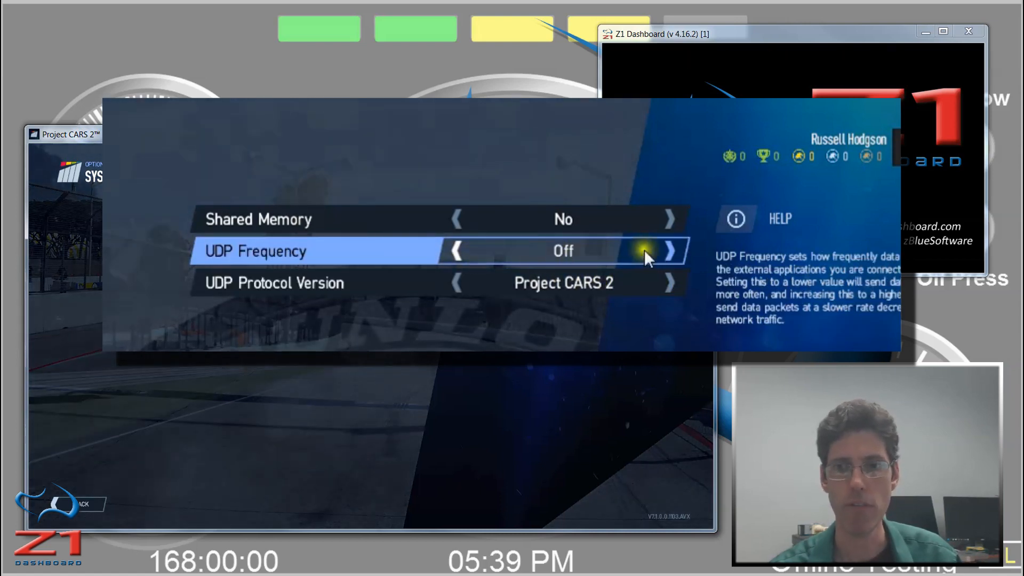
- Raise Project CARS 2's UDP Frequency from Off to 3
click(669, 251)
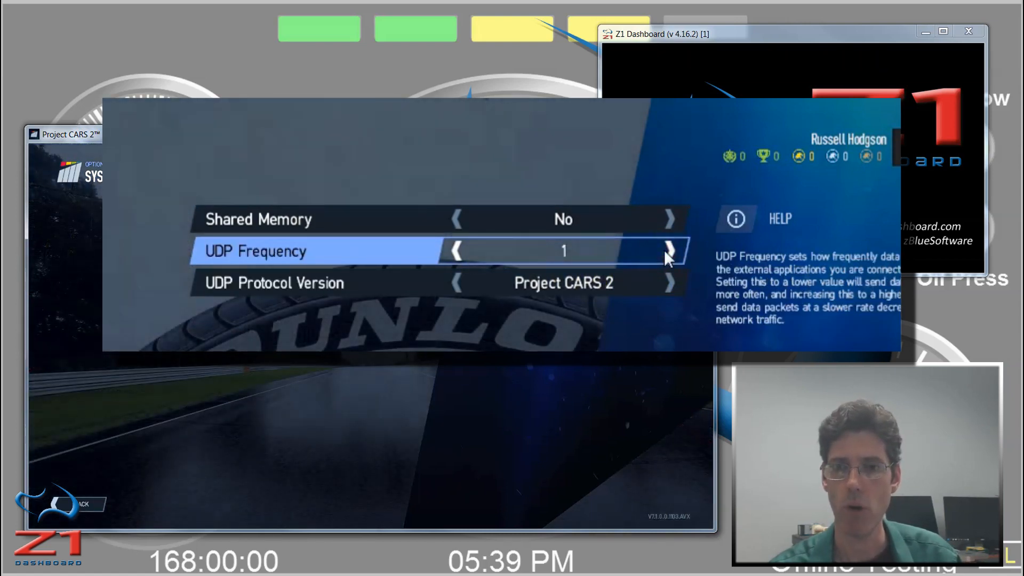
click(667, 251)
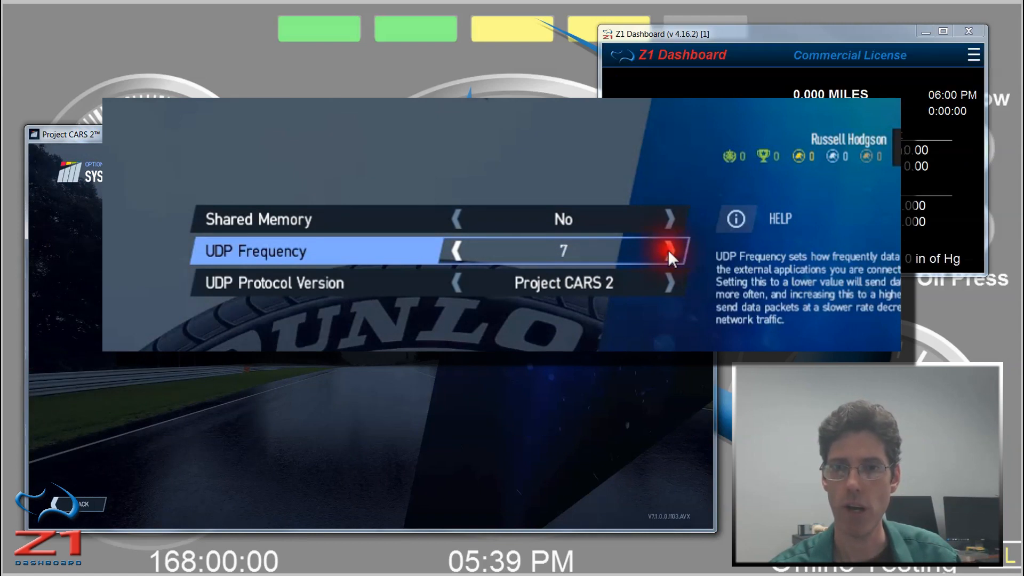
click(670, 251)
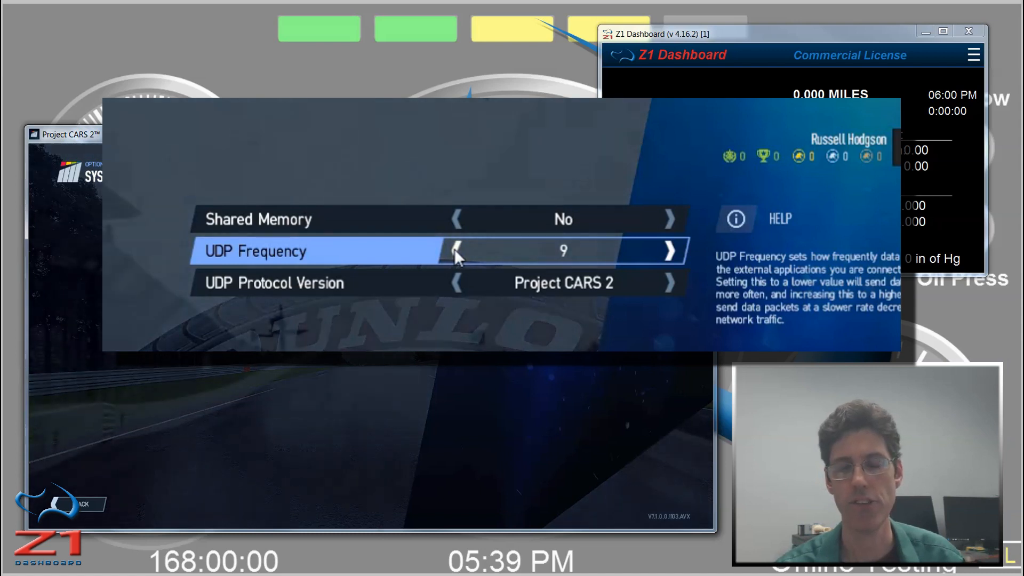
click(457, 250)
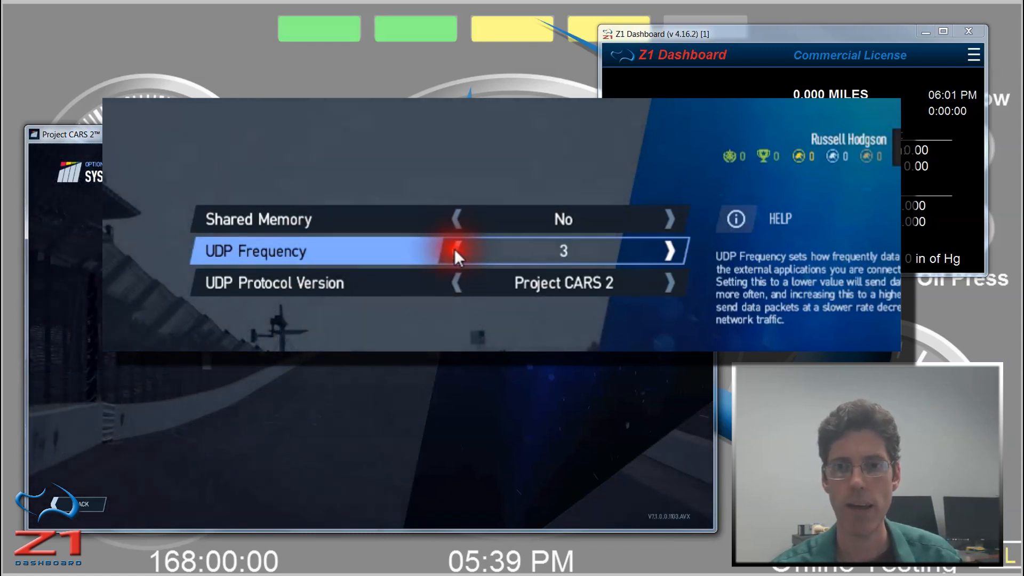
click(456, 251)
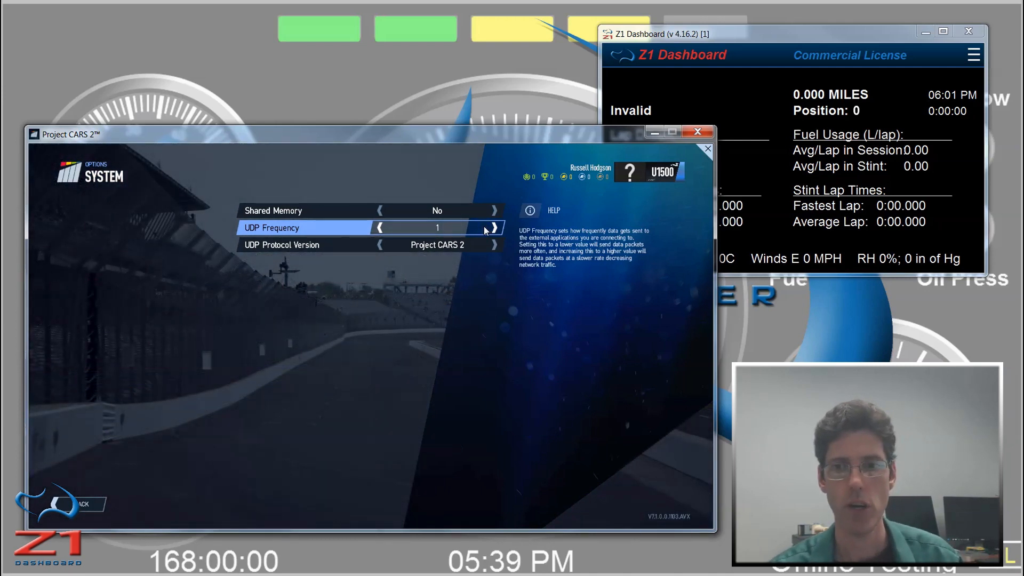
click(495, 227)
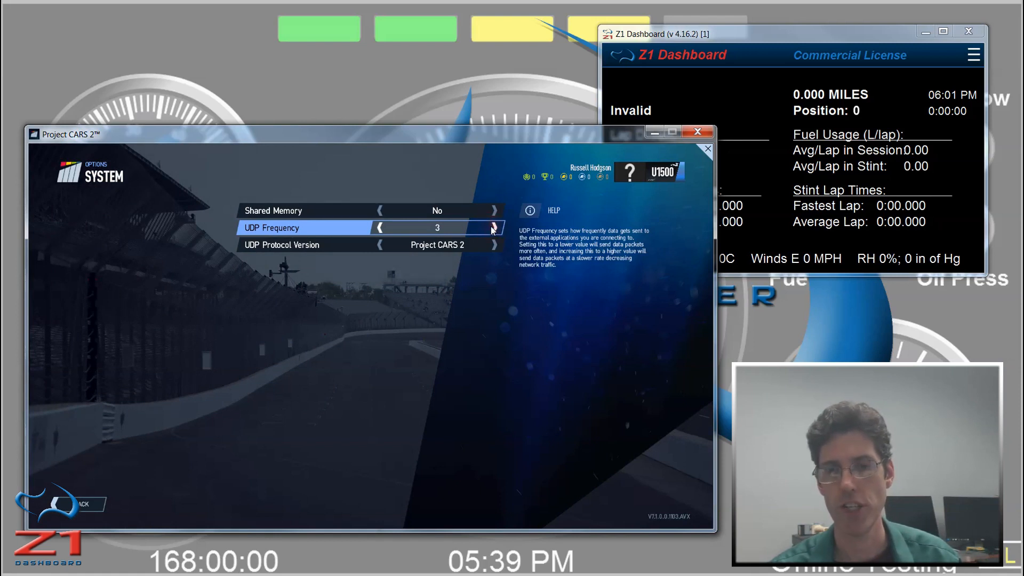
click(494, 228)
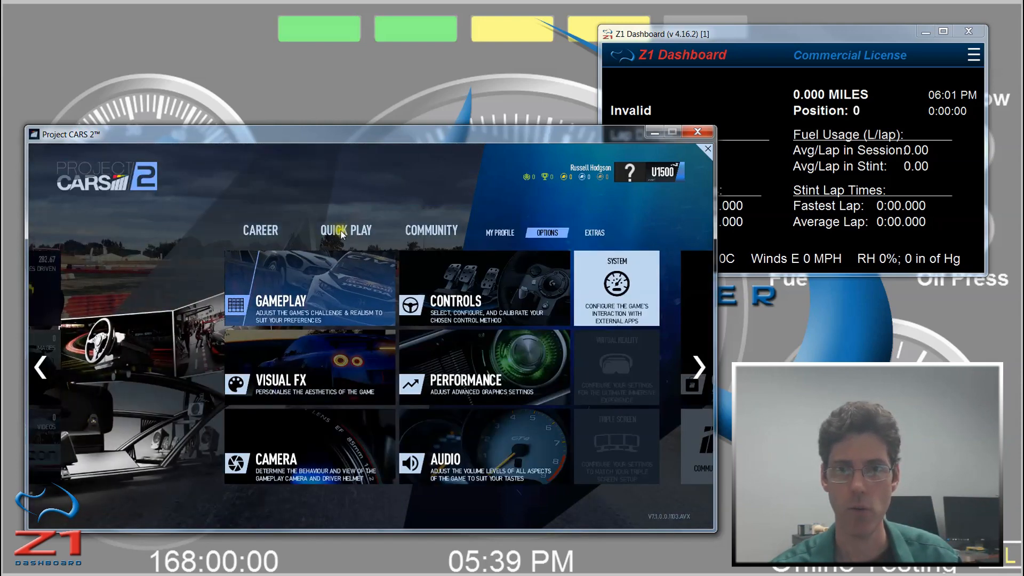
- Switch to the Quick Play menu showing Custom Race and Private Testing
click(346, 230)
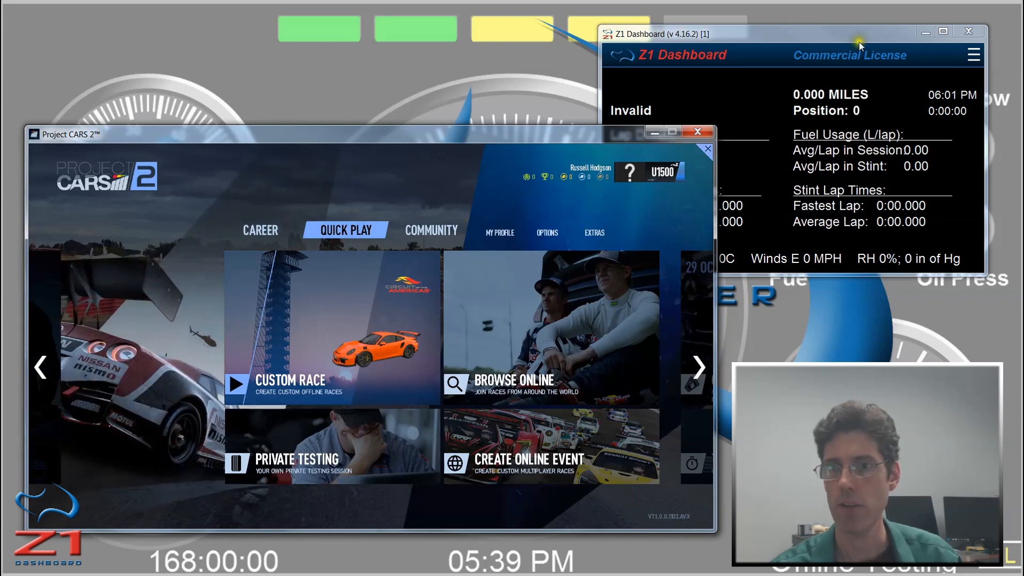
mouse_move(747, 96)
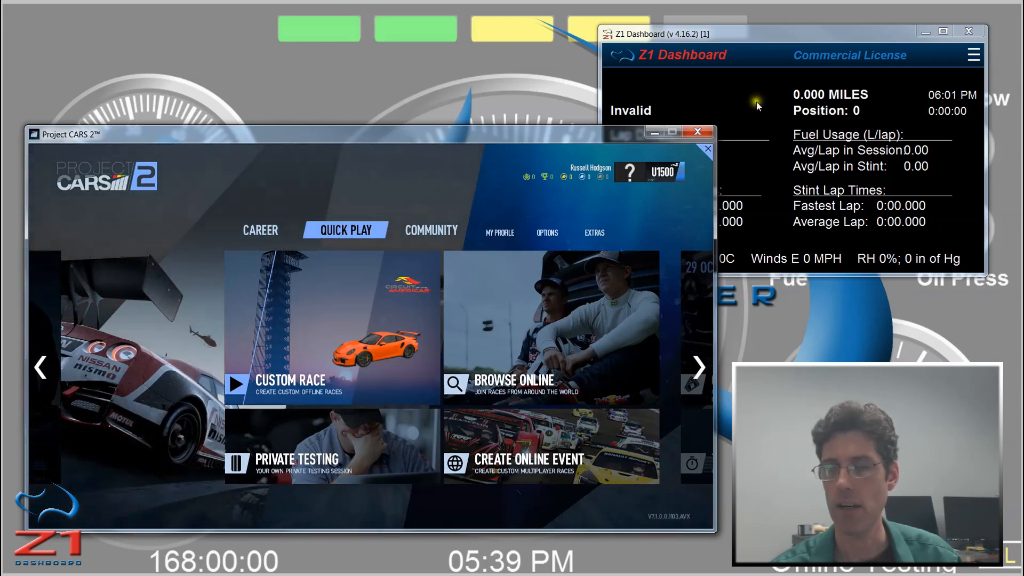
mouse_move(324, 188)
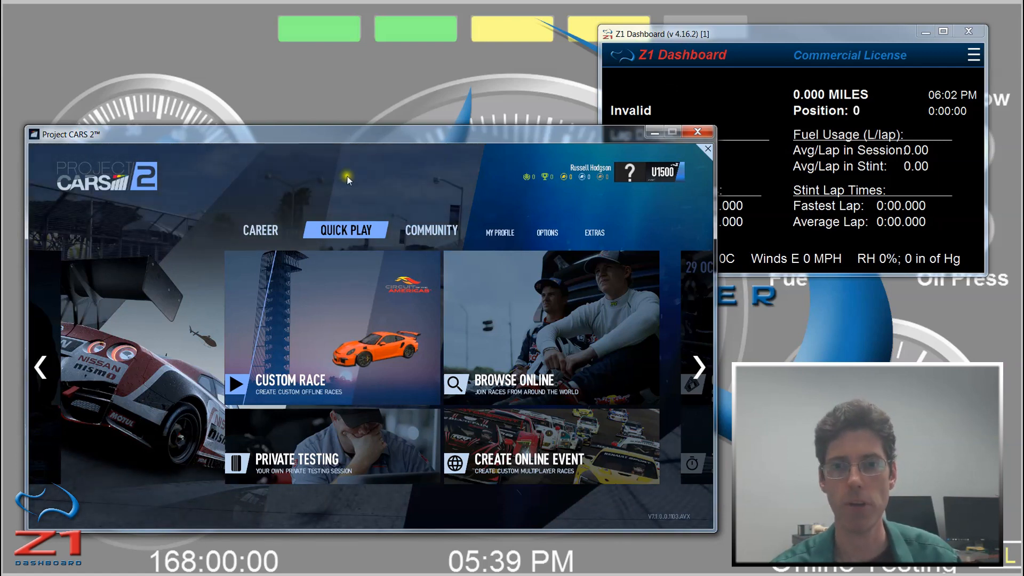
mouse_move(410, 187)
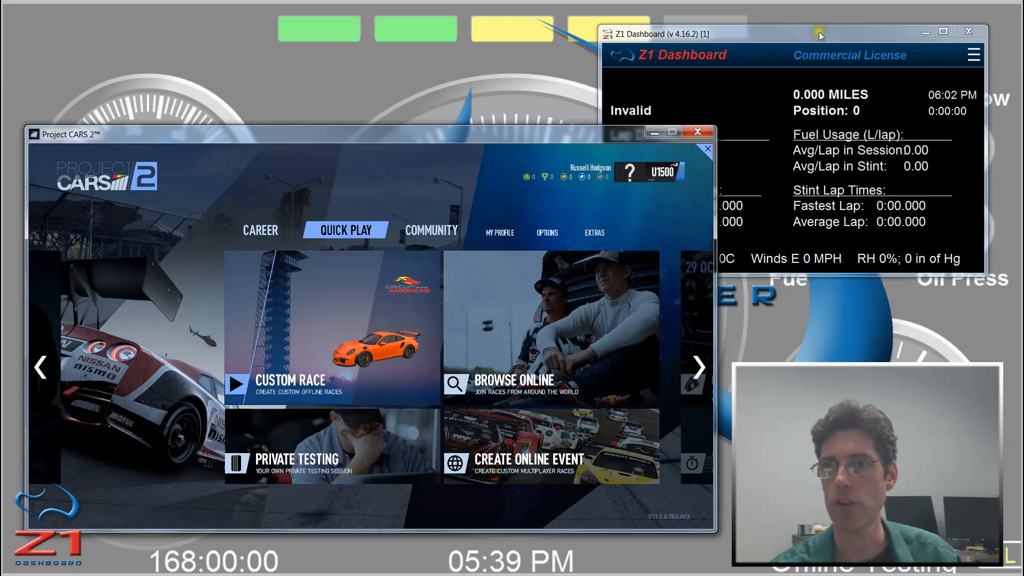
- Enable Project Cars 2 UDP with a 60-second PC2 Timeout and apply it
click(973, 55)
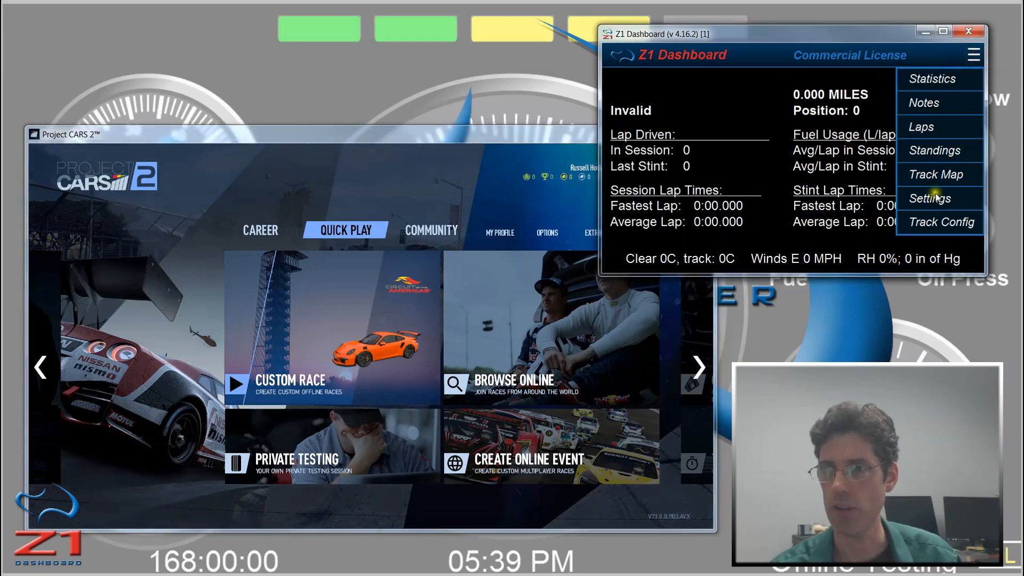
click(930, 197)
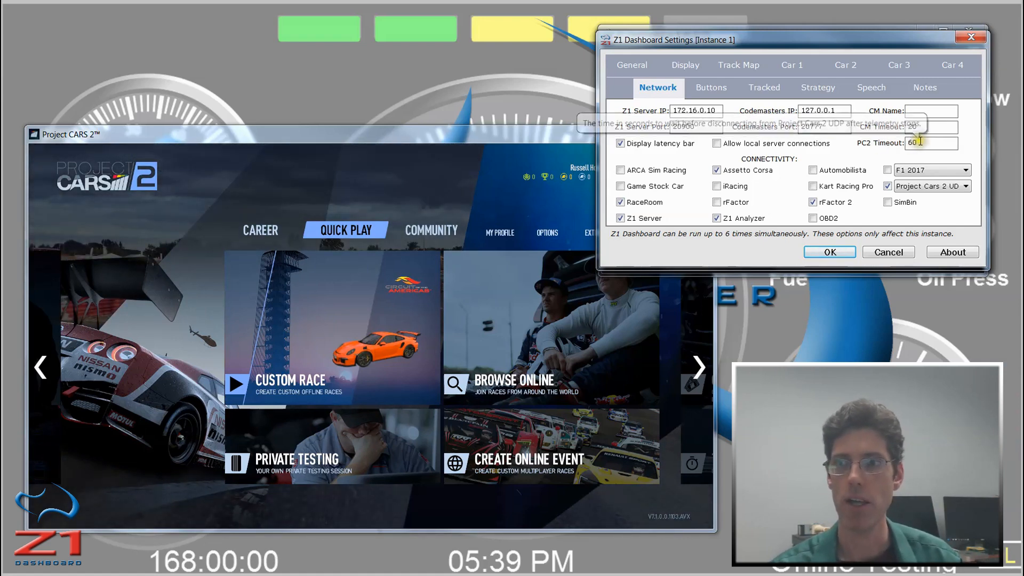
mouse_move(921, 143)
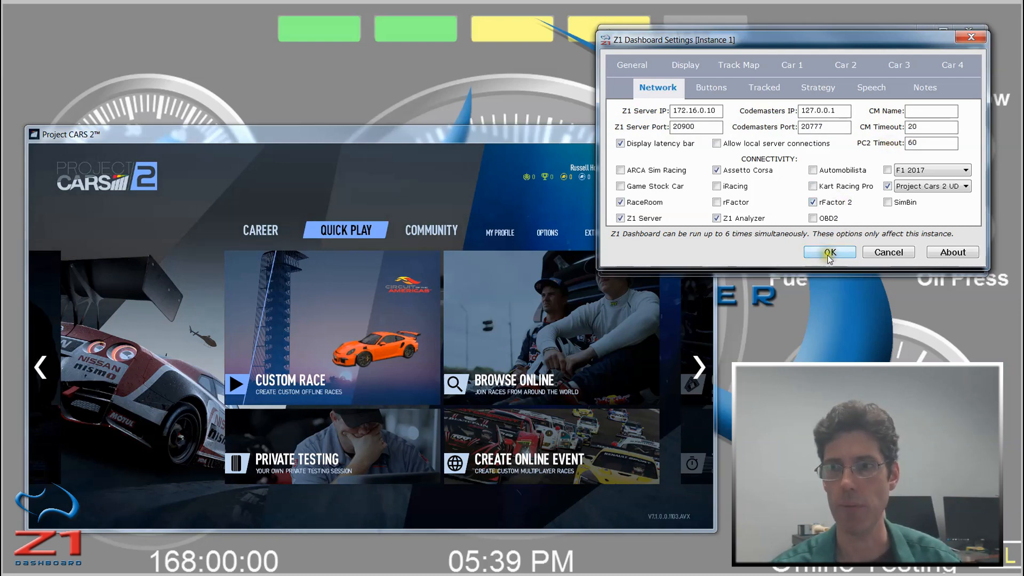
click(829, 253)
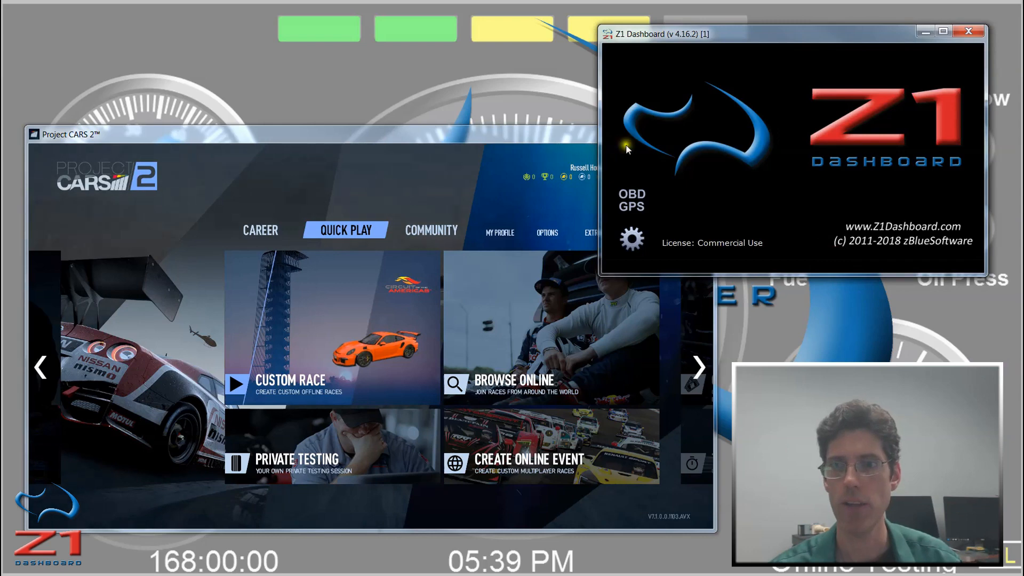
mouse_move(668, 127)
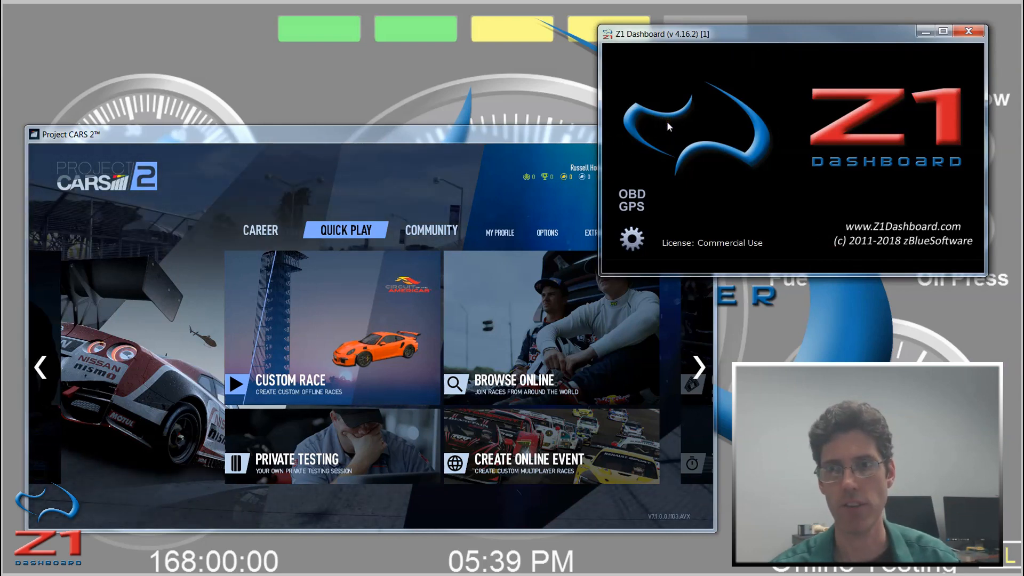
mouse_move(523, 137)
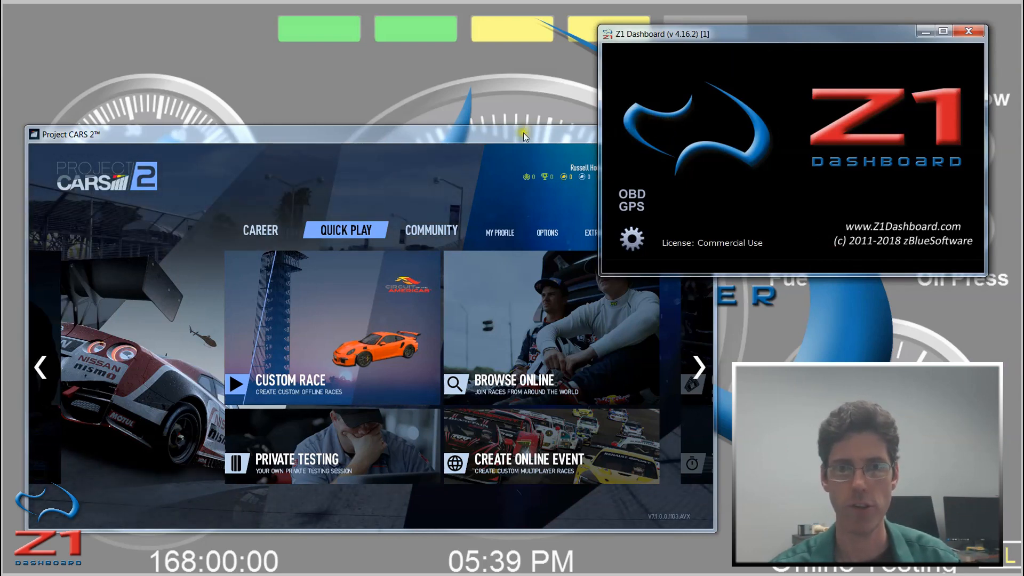
mouse_move(695, 123)
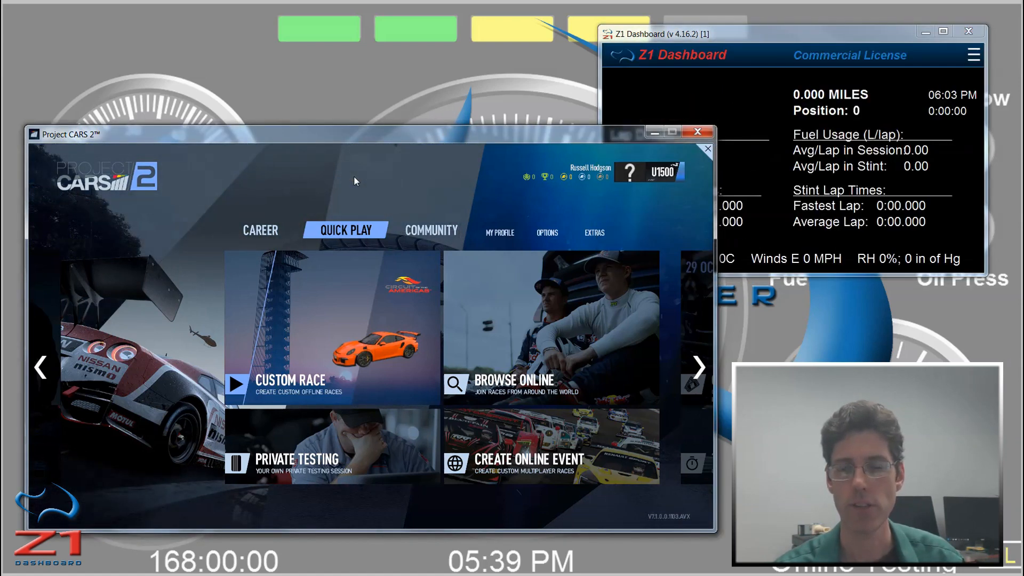
mouse_move(362, 183)
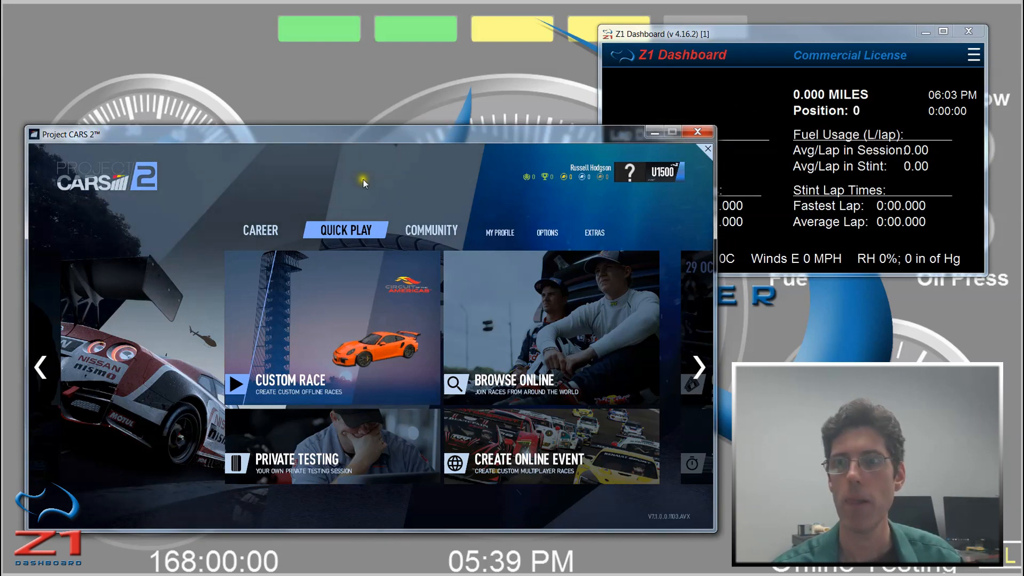
mouse_move(392, 186)
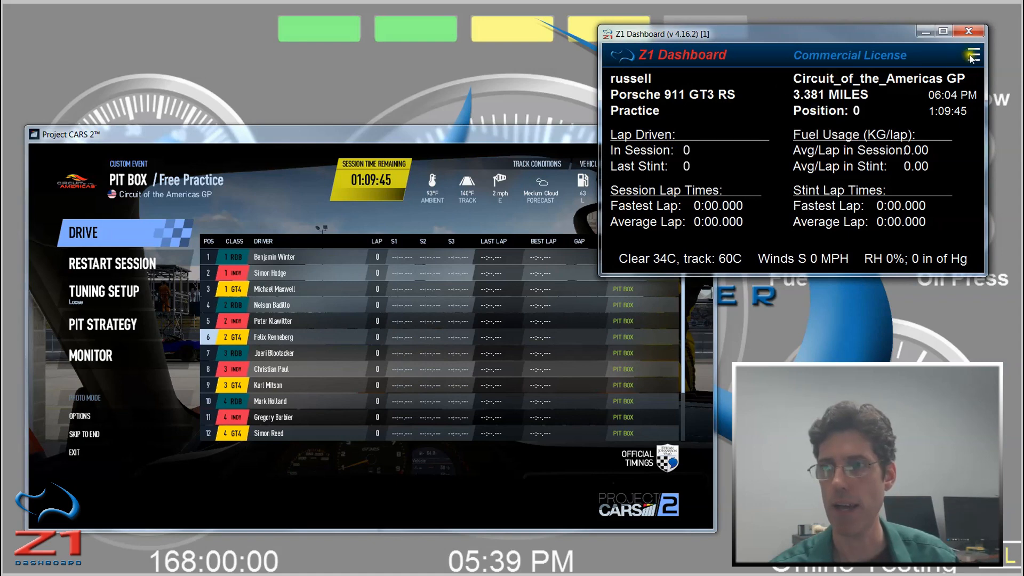
- Show the Standings page, then drive out of the pit box for the 47.99 kg fuel readout
click(973, 55)
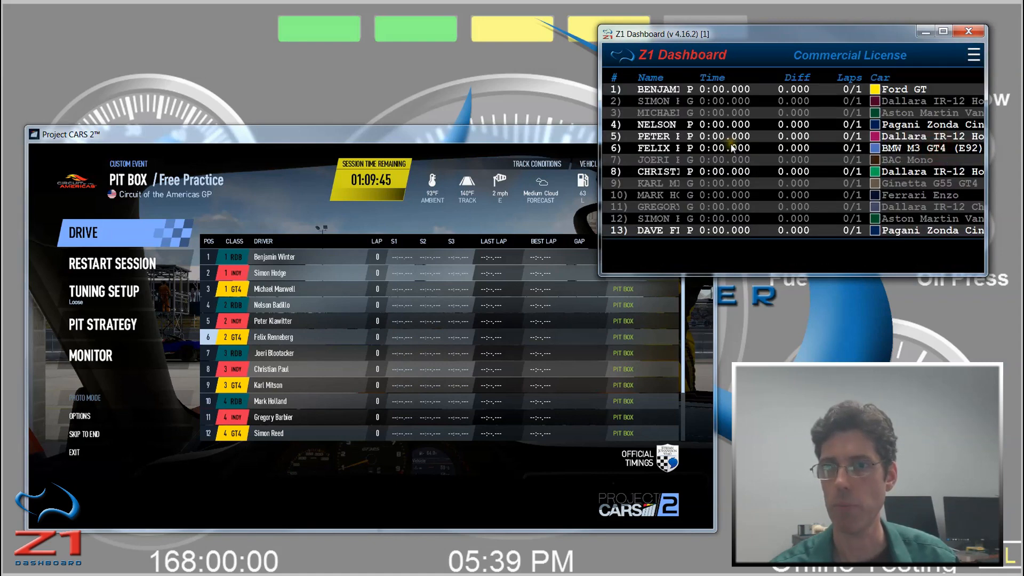
click(972, 55)
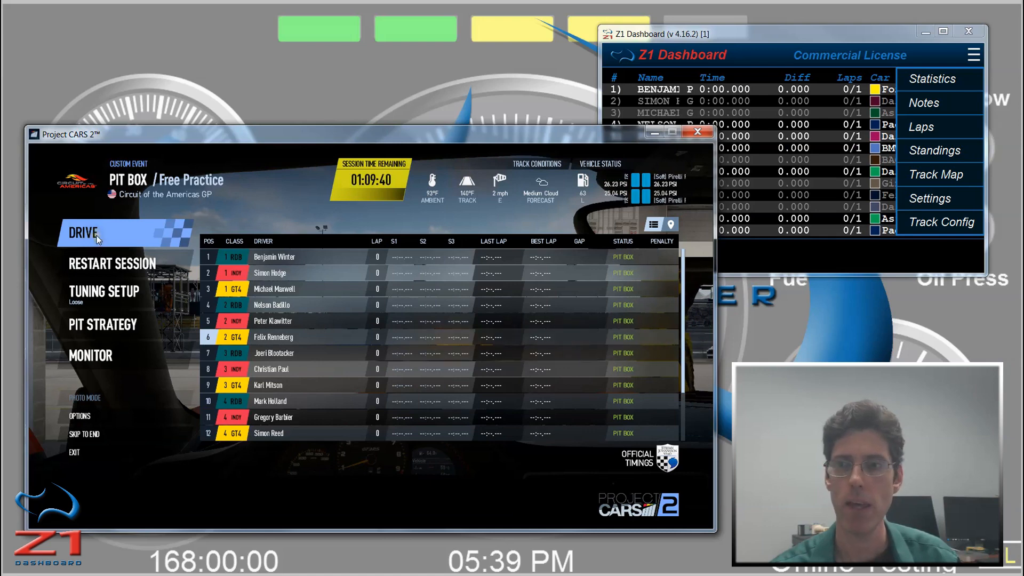
click(84, 233)
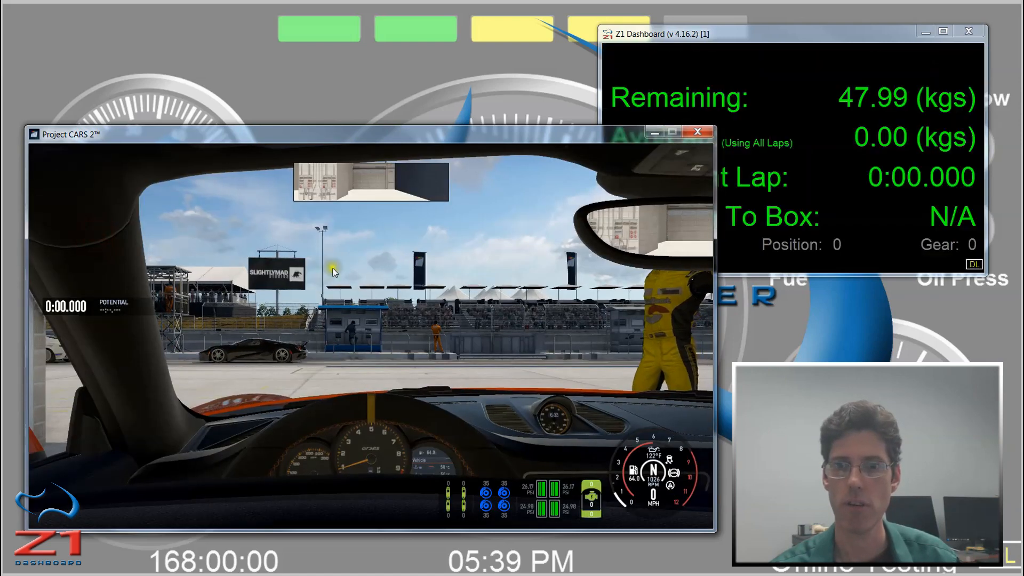